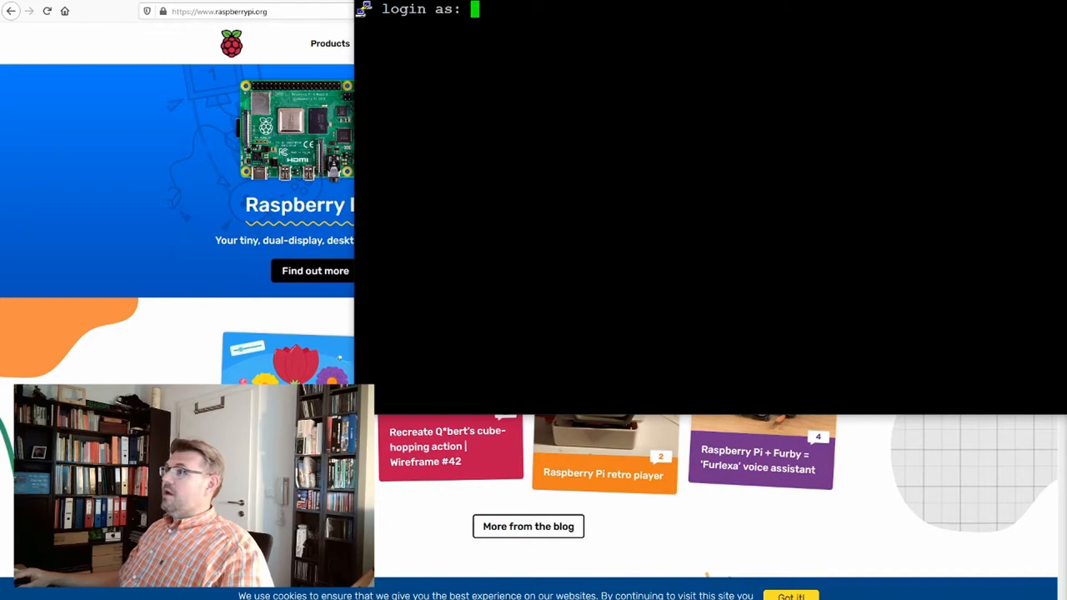
# Log in to the Raspberry Pi as user pi and reach the shell prompt.
pyautogui.write('pi')
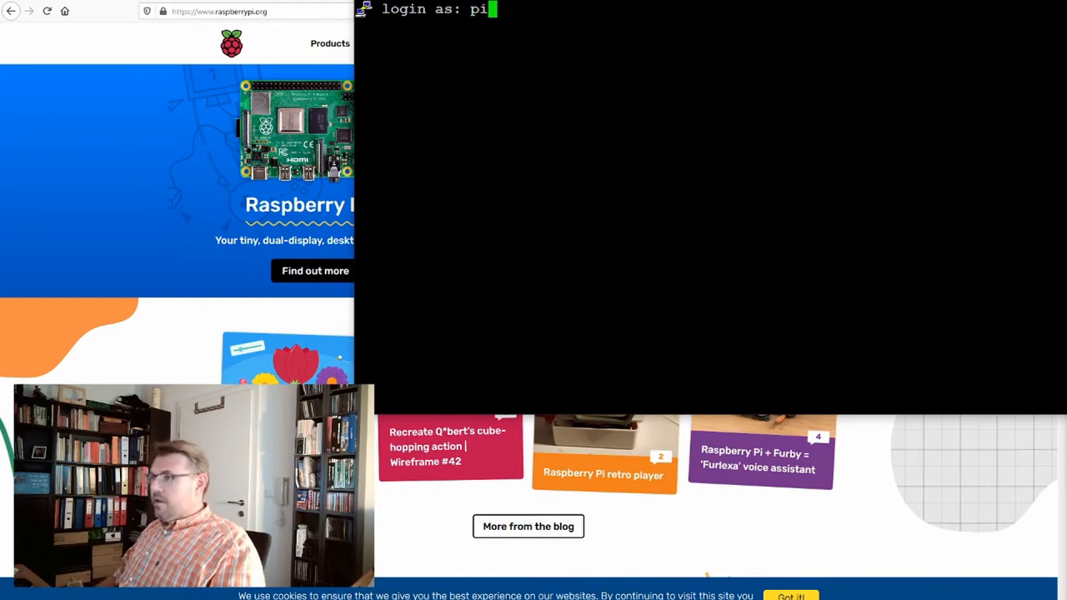
pyautogui.press('Return')
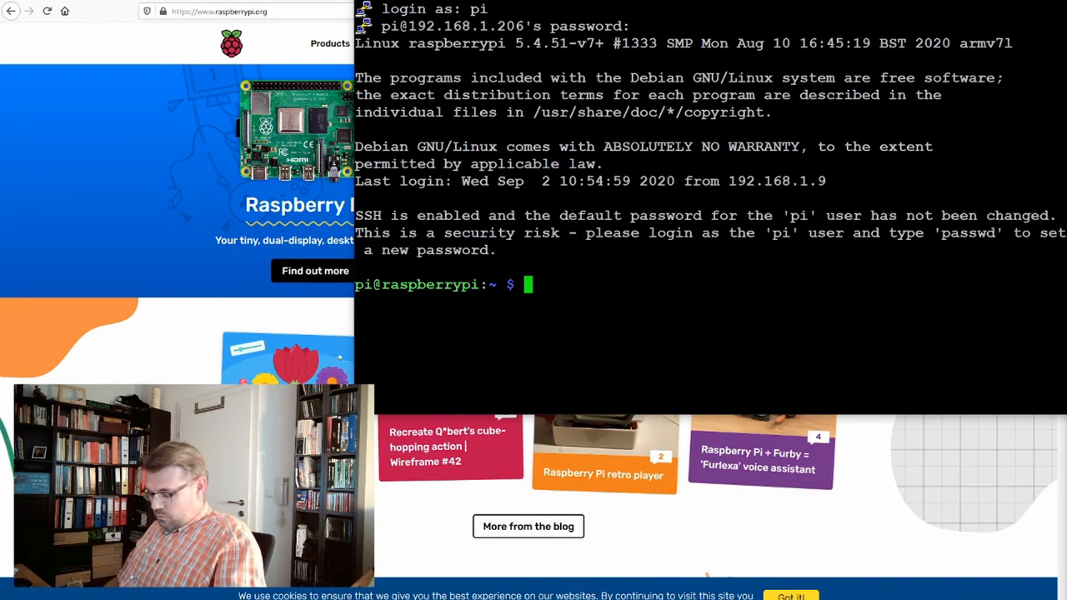
# Run sudo mariadb to launch the MariaDB monitor as administrator.
pyautogui.write('sudo')
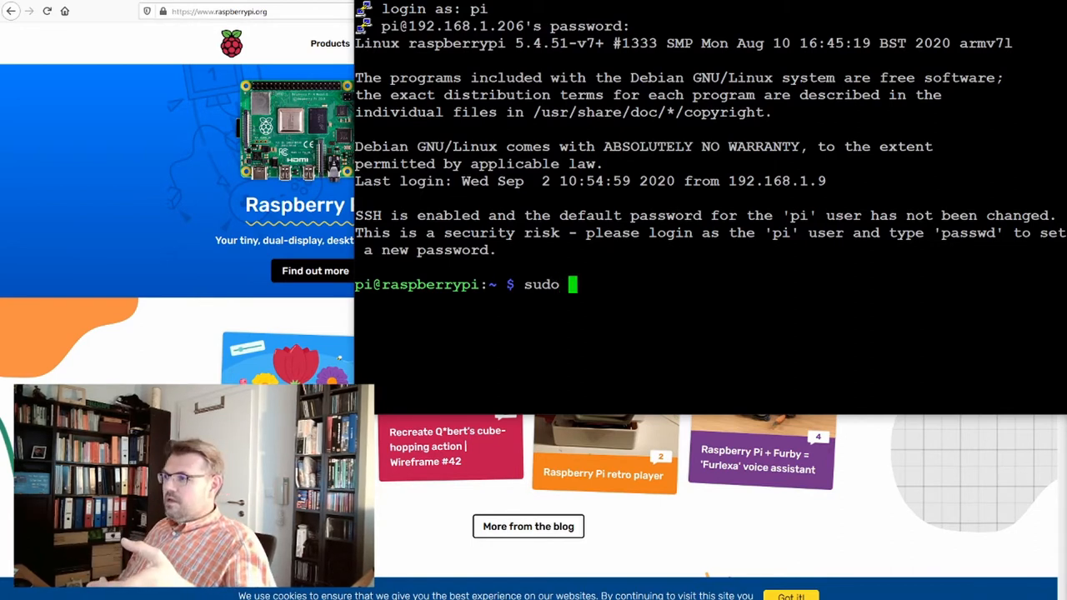
pyautogui.write('m')
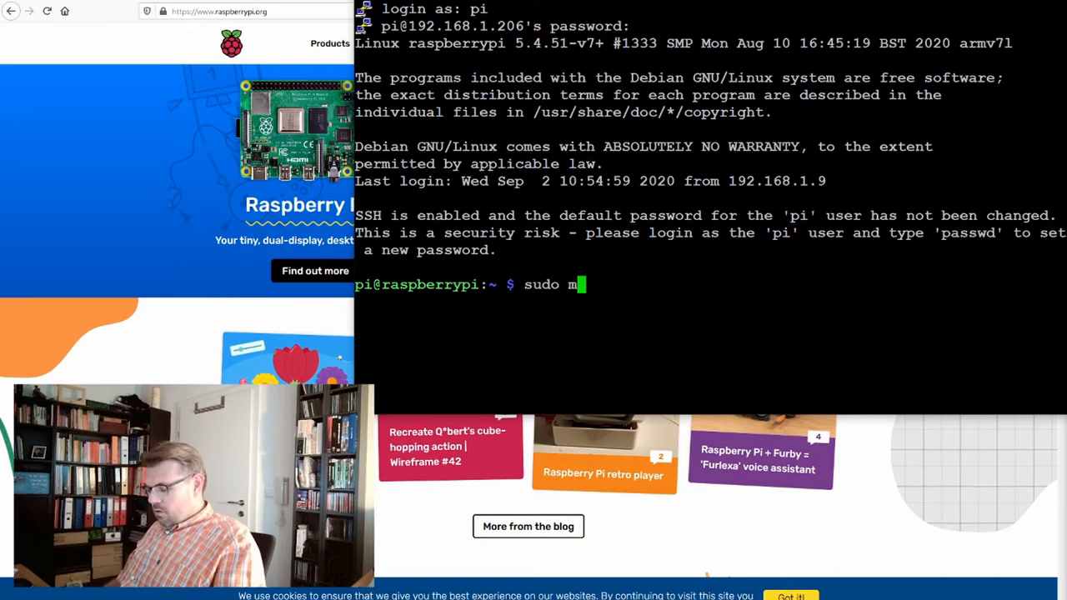
pyautogui.write('aradb')
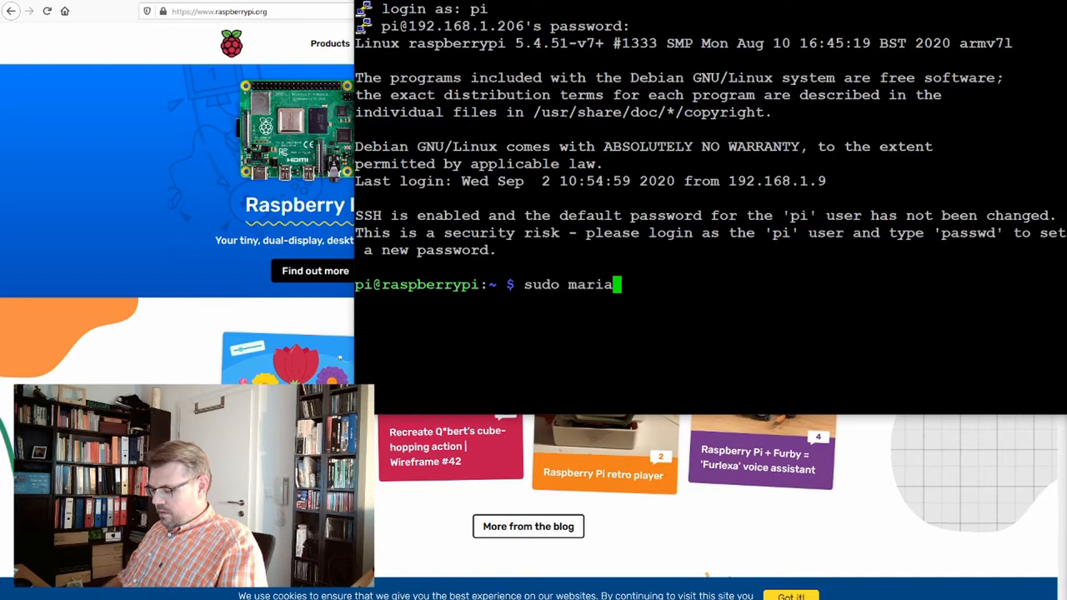
pyautogui.write('db')
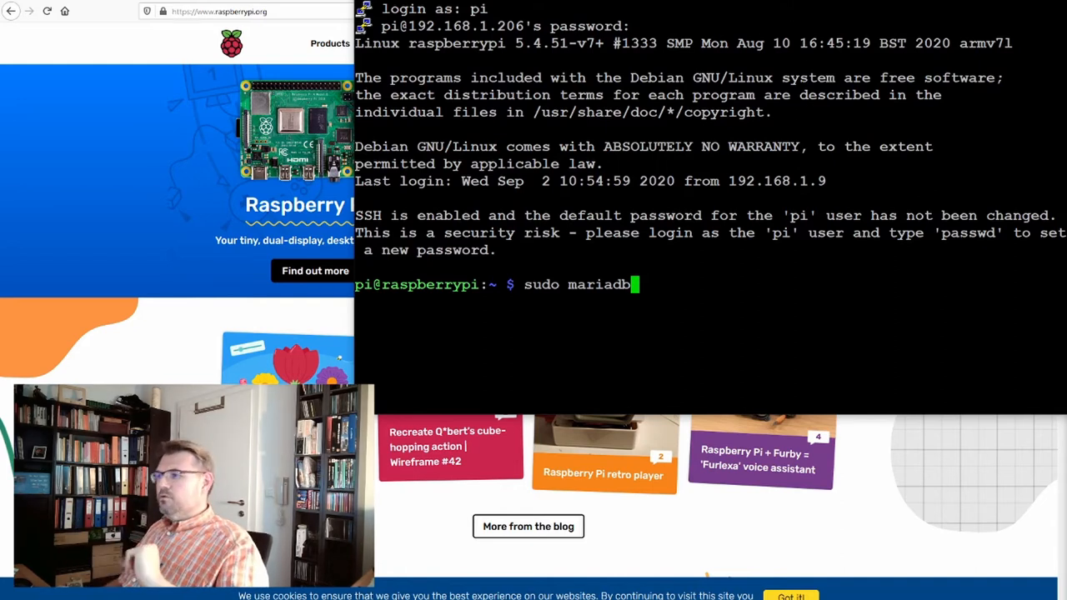
pyautogui.press('Return')
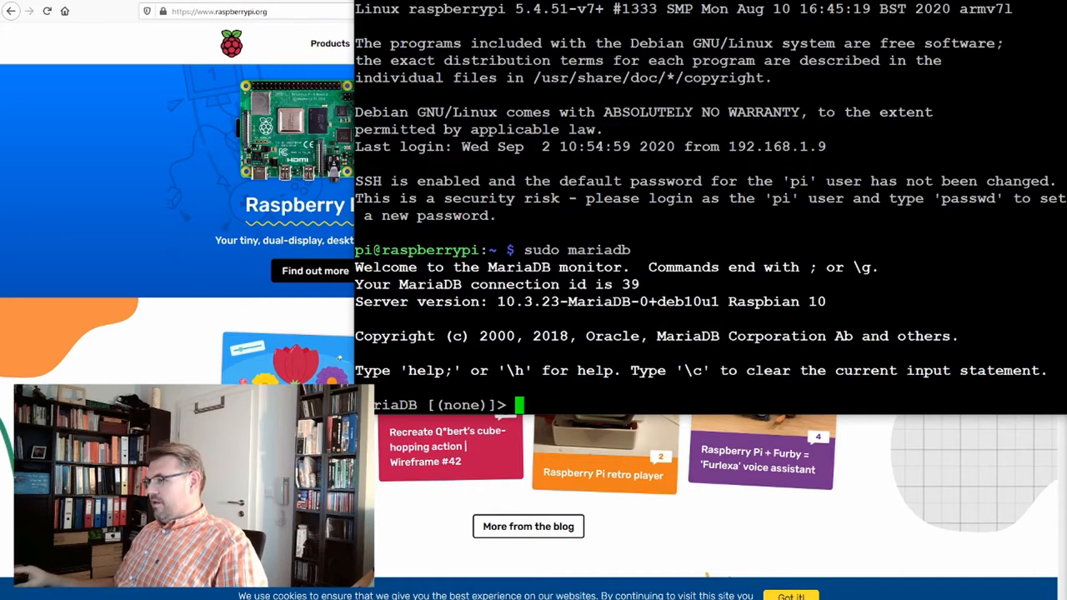
pyautogui.moveTo(223, 142)
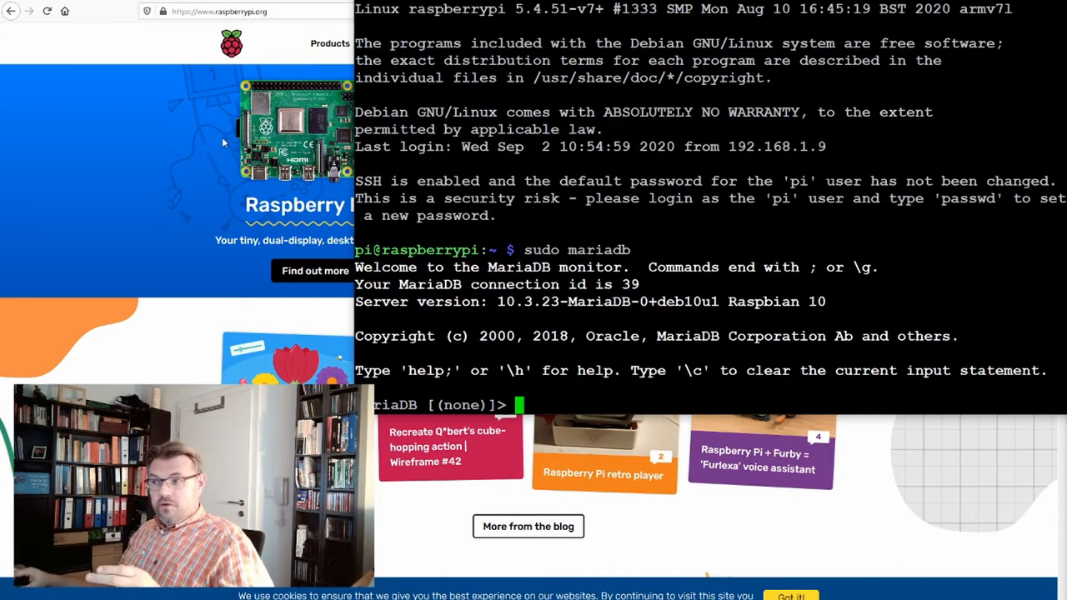
pyautogui.moveTo(204, 155)
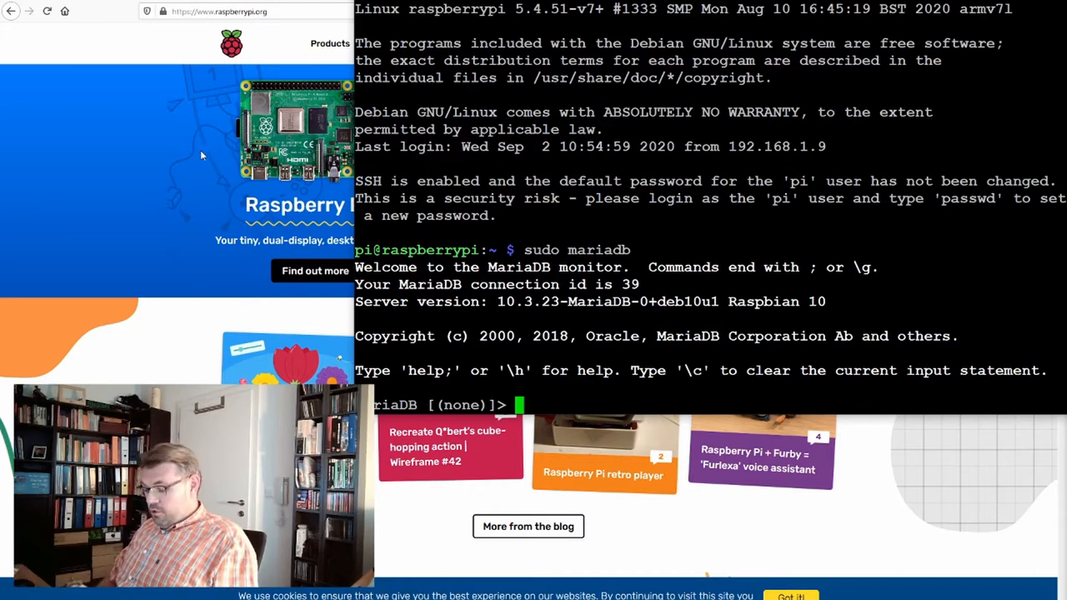
# Run SHOW DATABASES; listing information_schema, mysql and performance_schema.
pyautogui.write('SHOW')
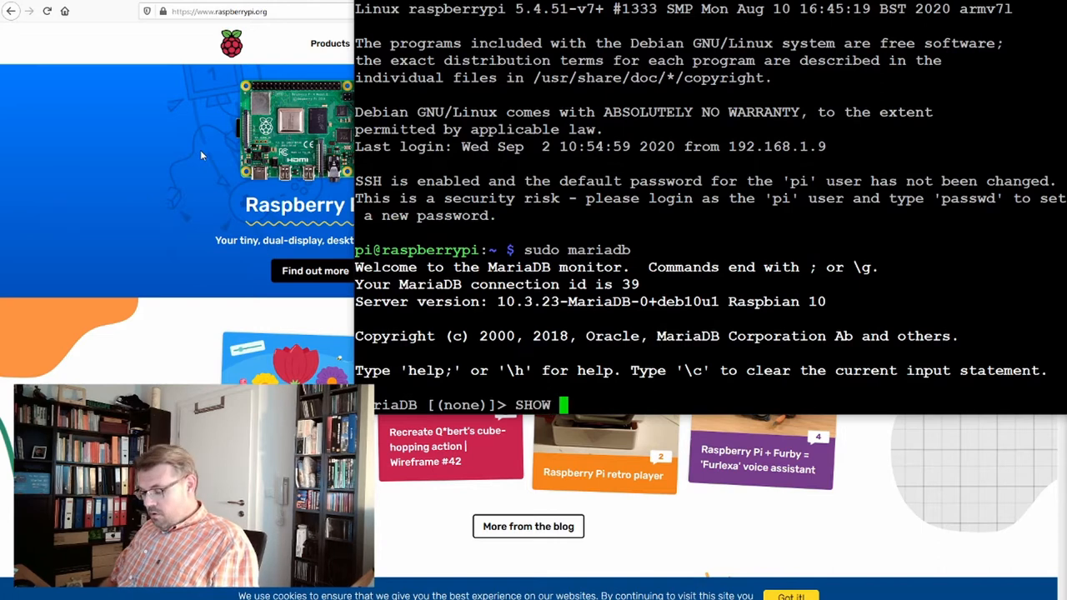
pyautogui.write('DATABA')
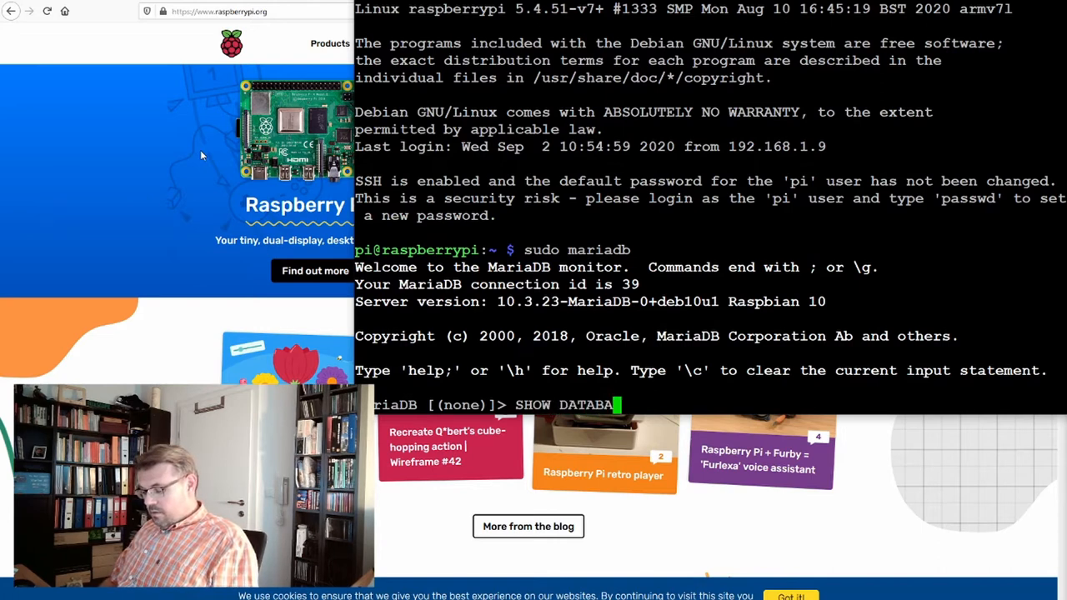
pyautogui.write('SES')
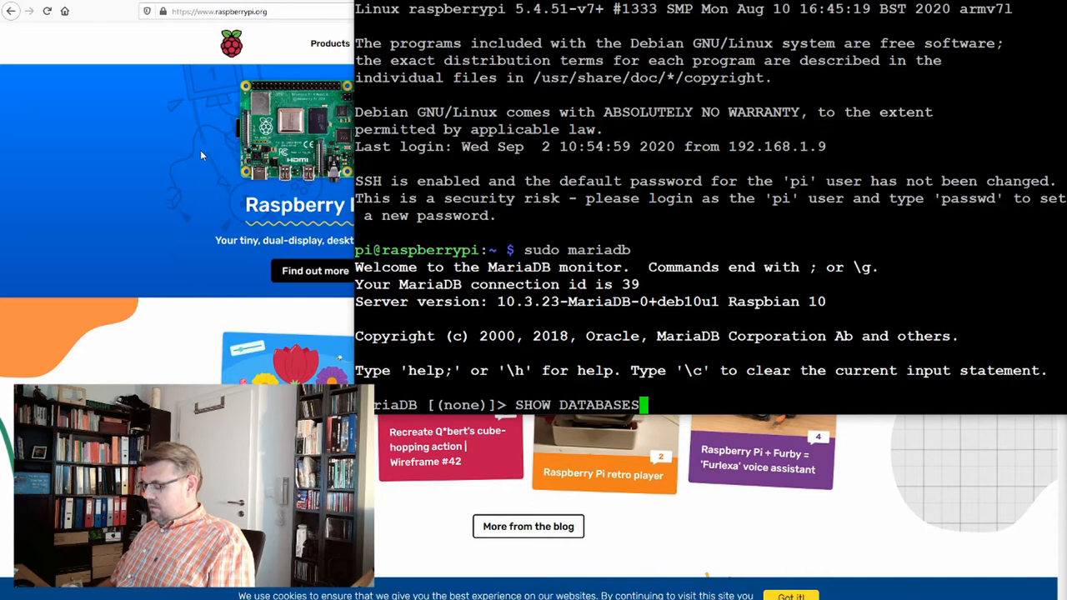
pyautogui.write(';')
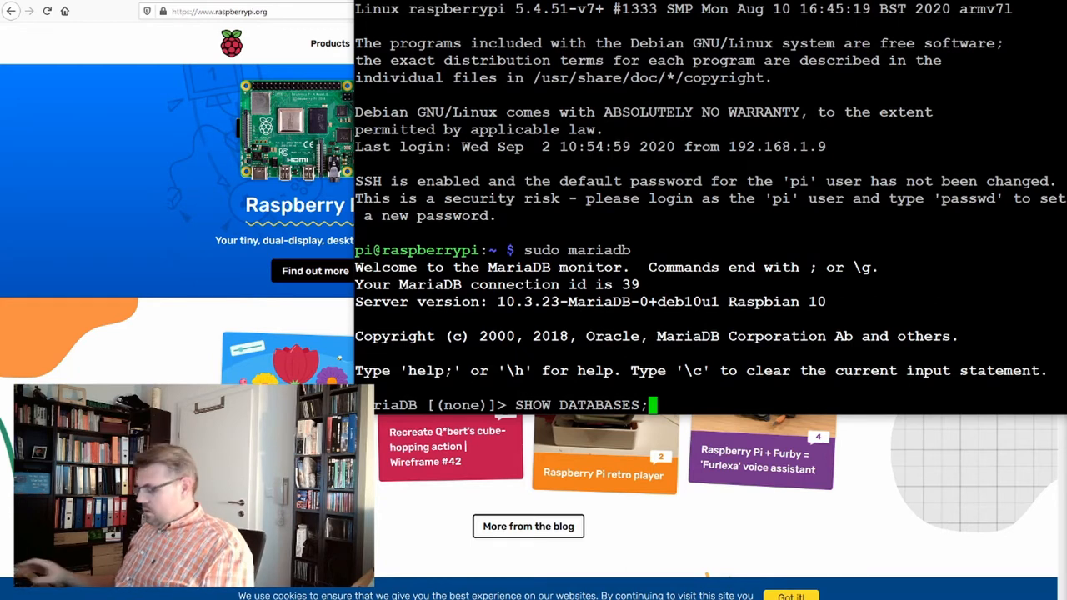
pyautogui.press('Return')
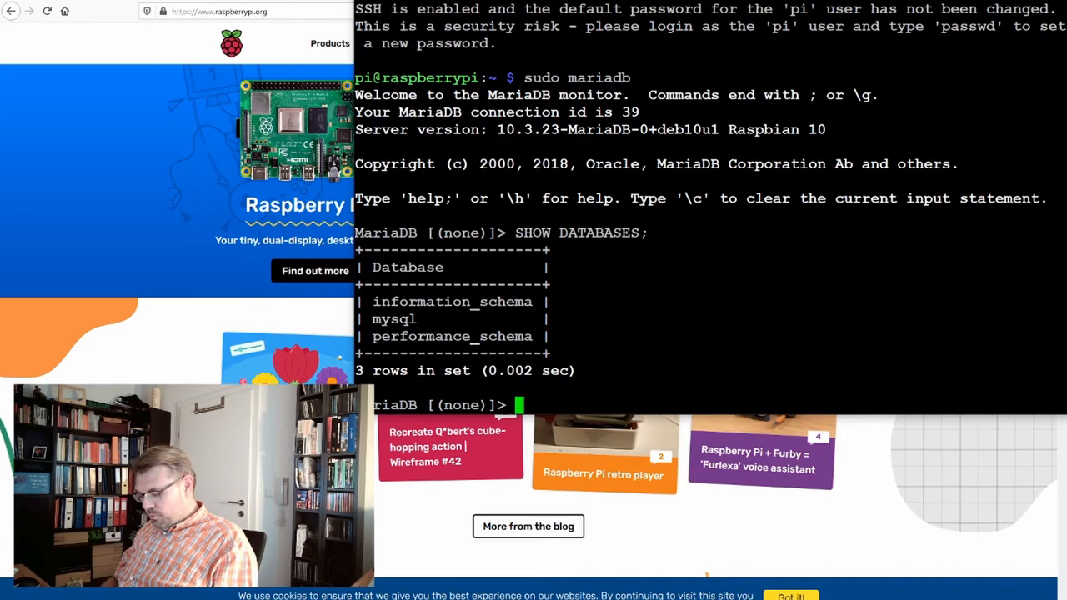
pyautogui.write('CREATE')
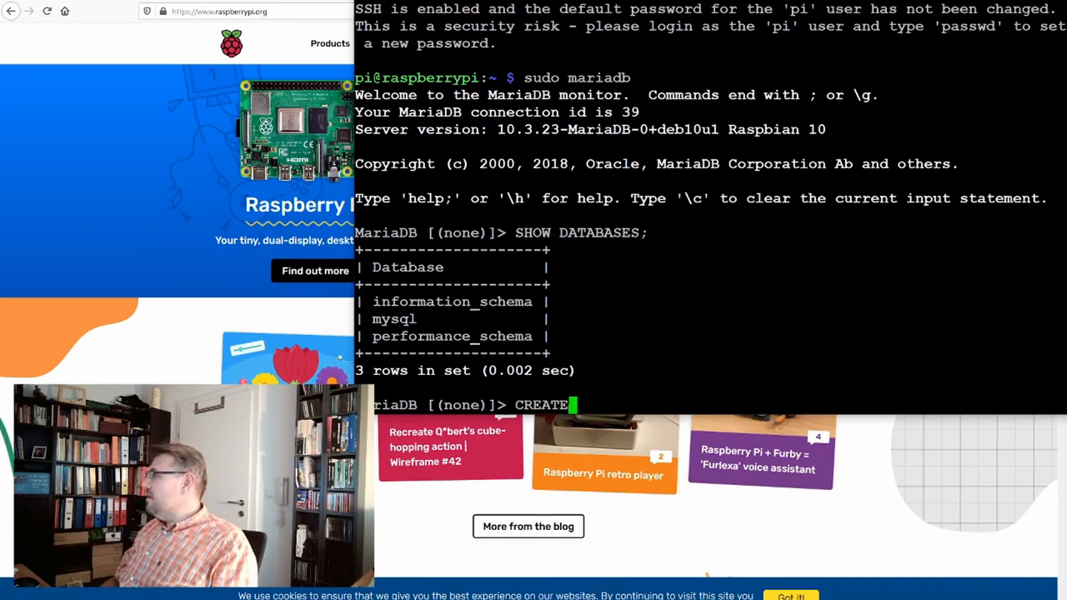
pyautogui.write('DA')
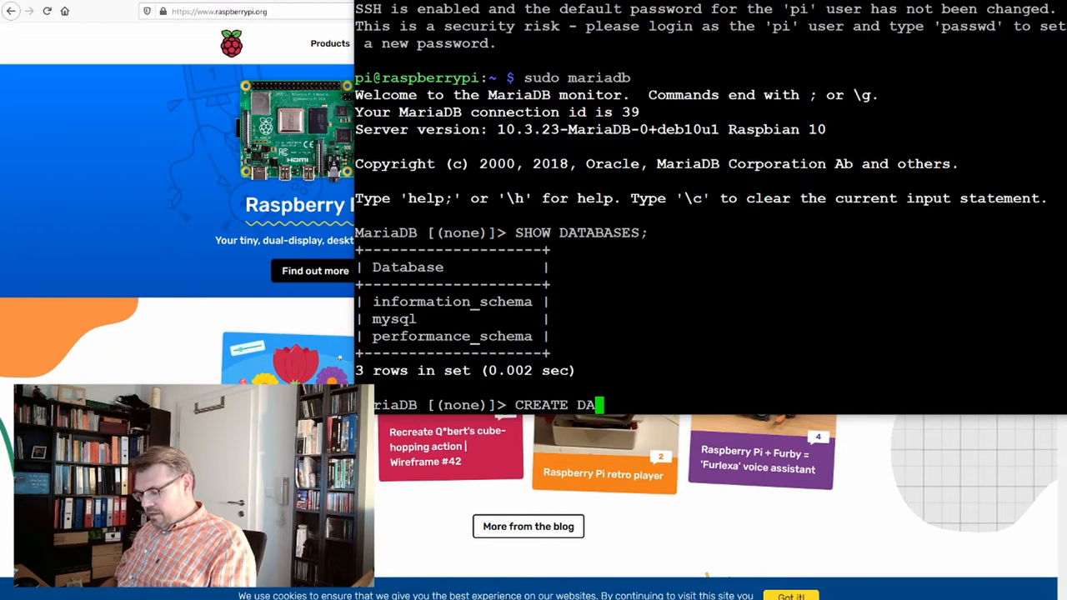
pyautogui.write('TABASE')
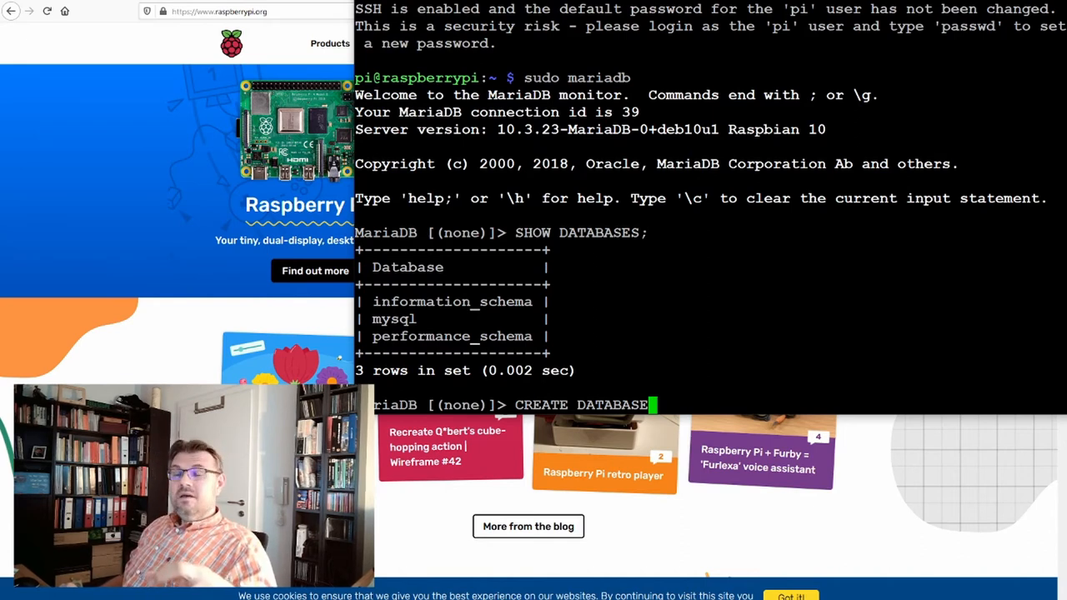
pyautogui.write('D')
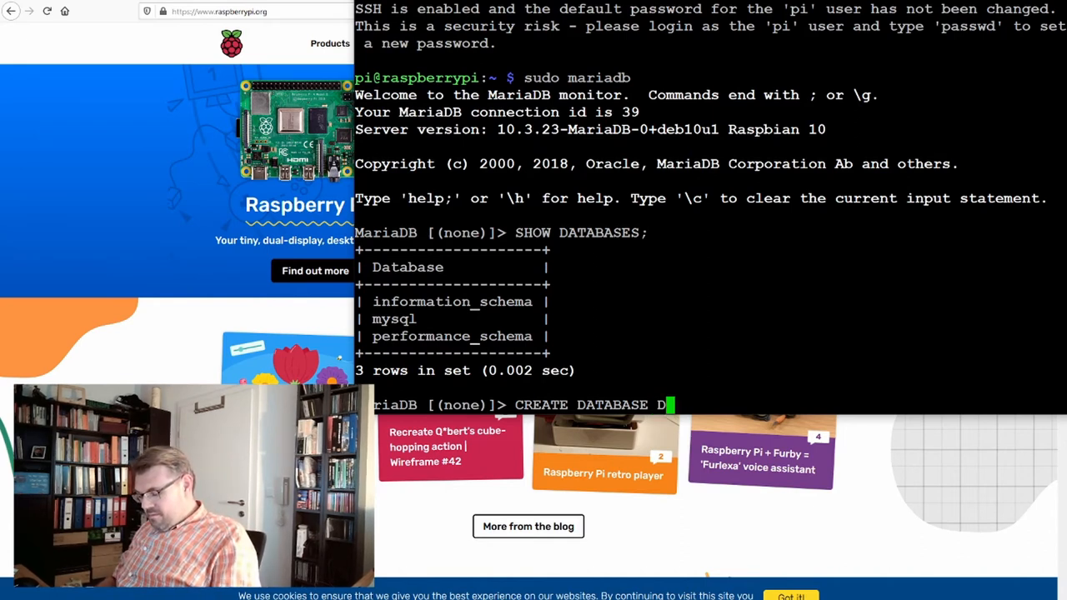
pyautogui.write('B_')
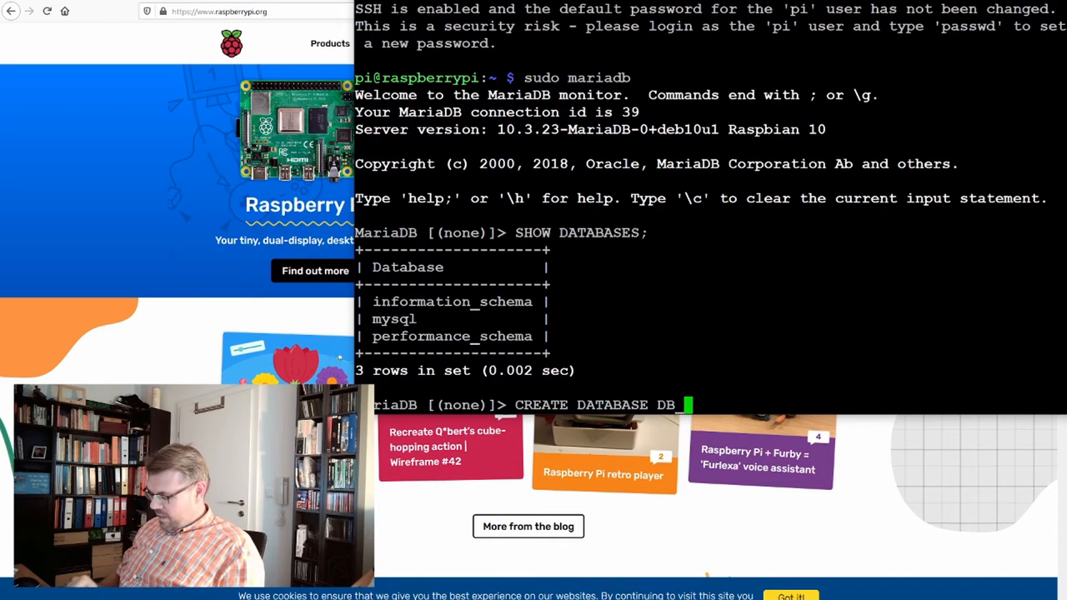
pyautogui.write('PETERSCHO')
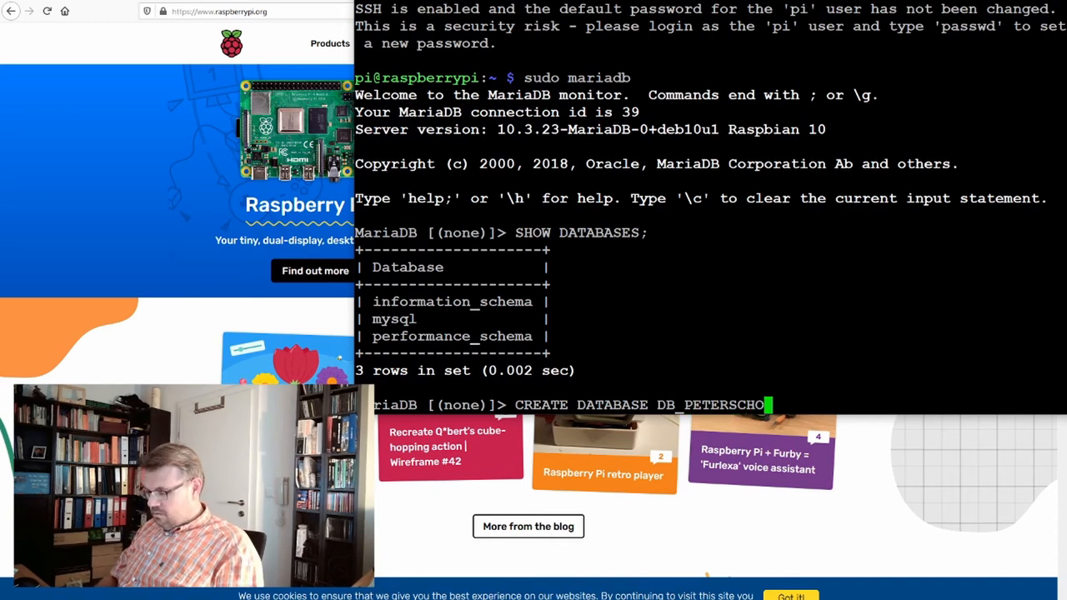
pyautogui.write('SKY')
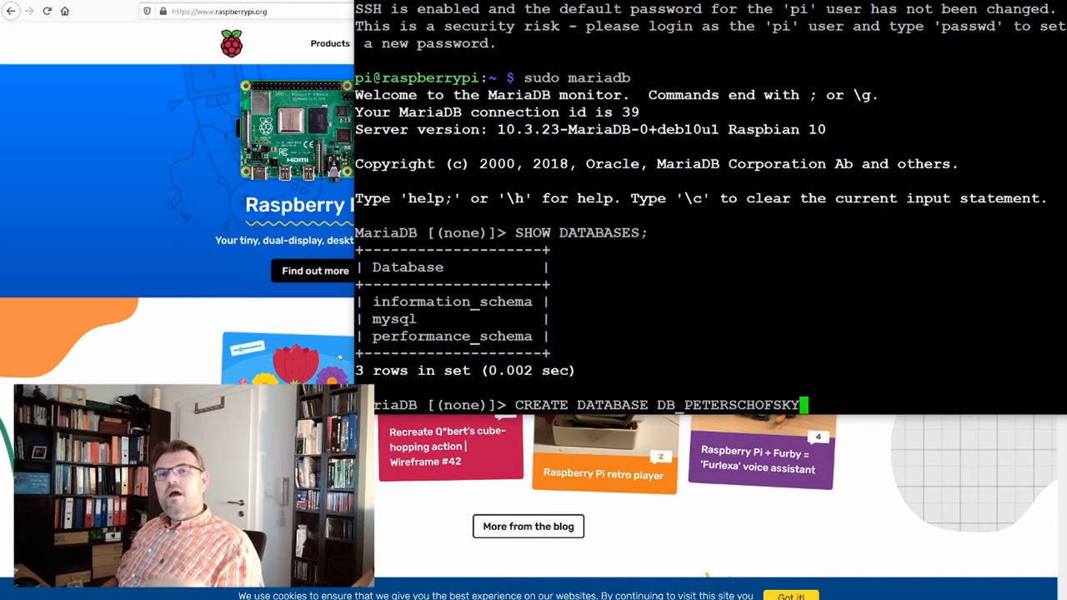
pyautogui.write('_HEIN')
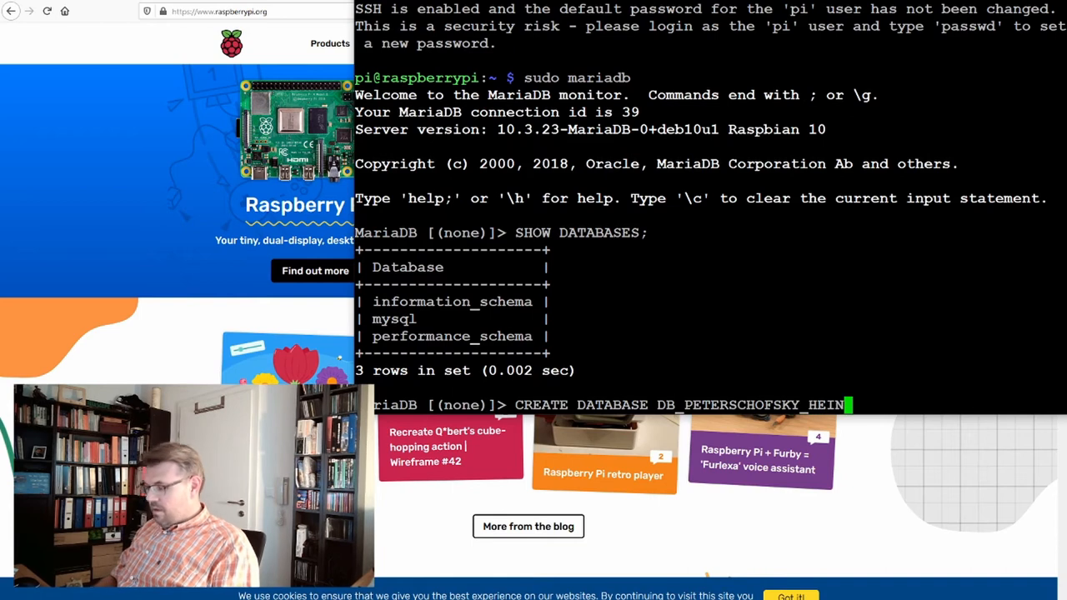
pyautogui.write('Z')
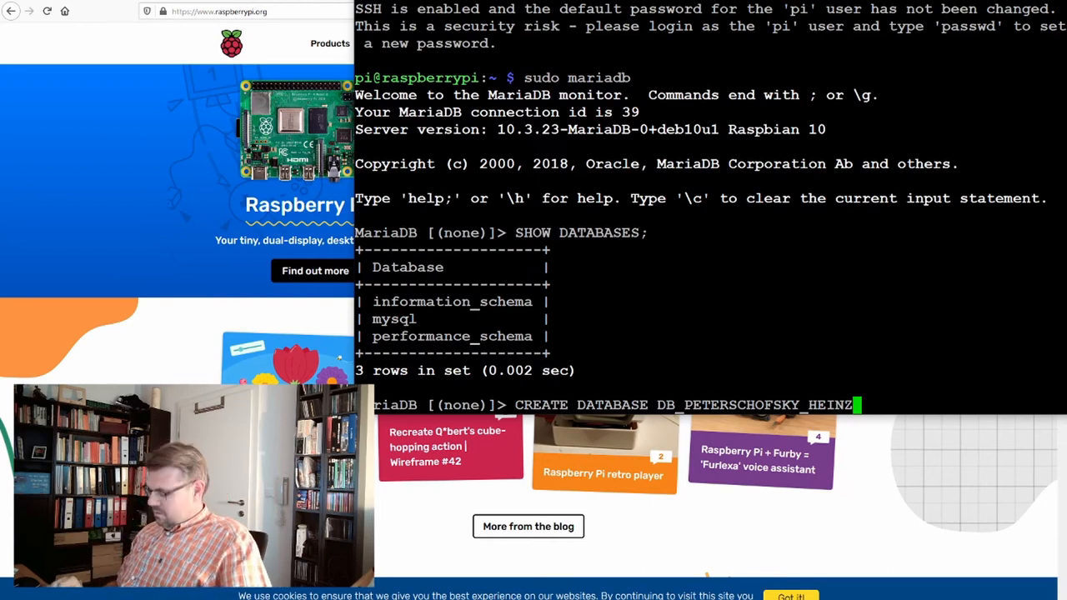
pyautogui.write(';')
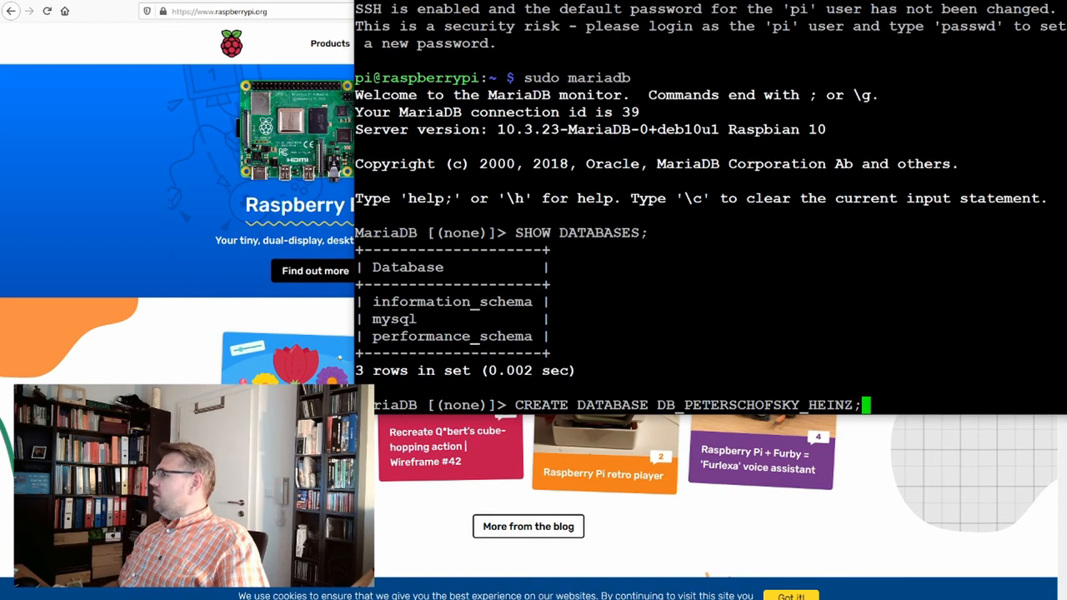
pyautogui.press('Return')
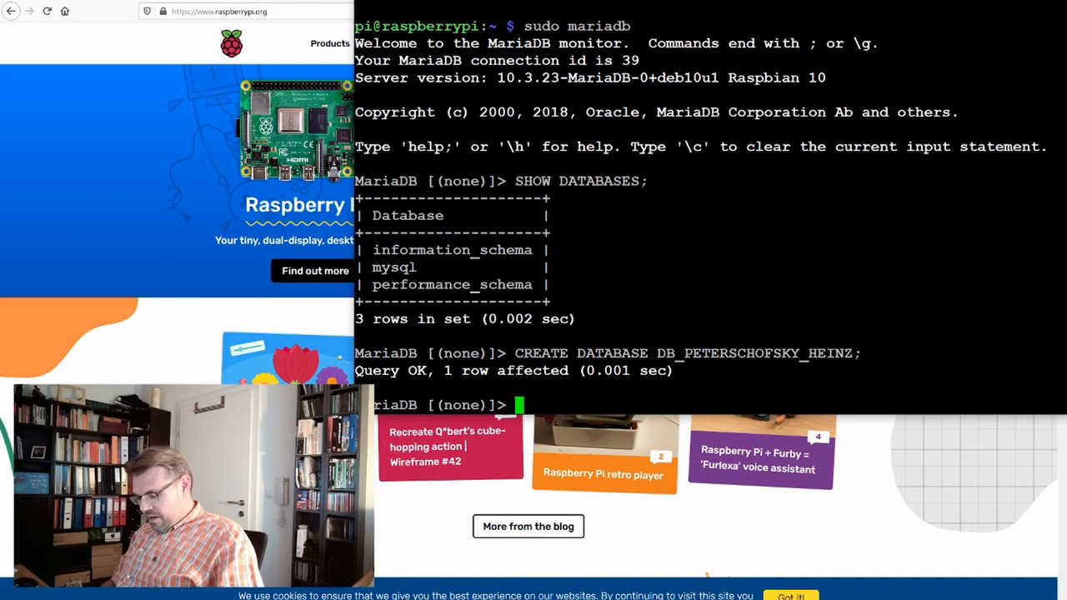
pyautogui.write('SHOW')
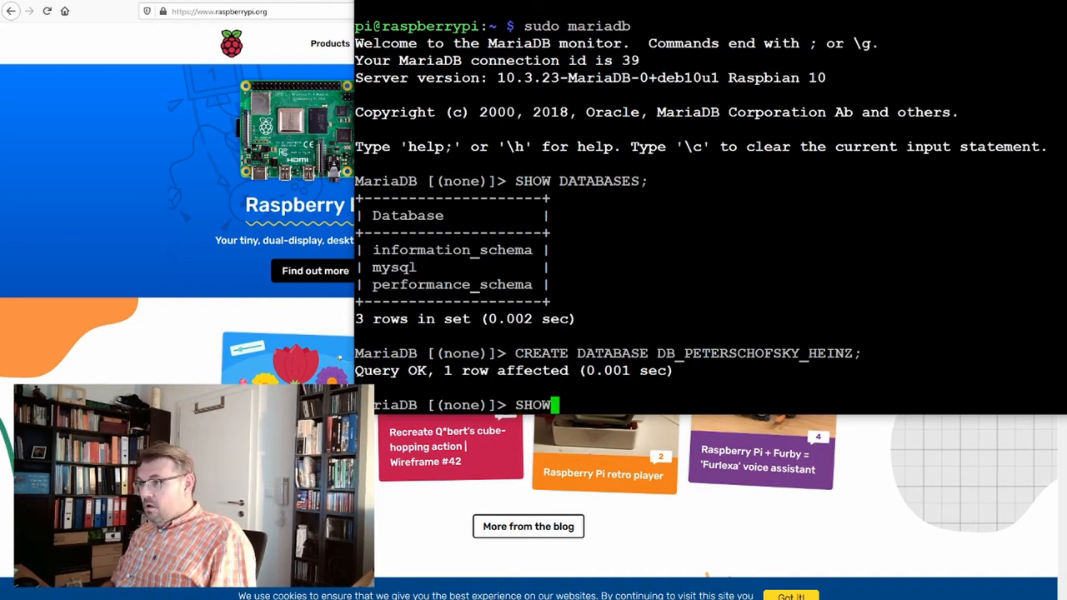
pyautogui.write('DATABS')
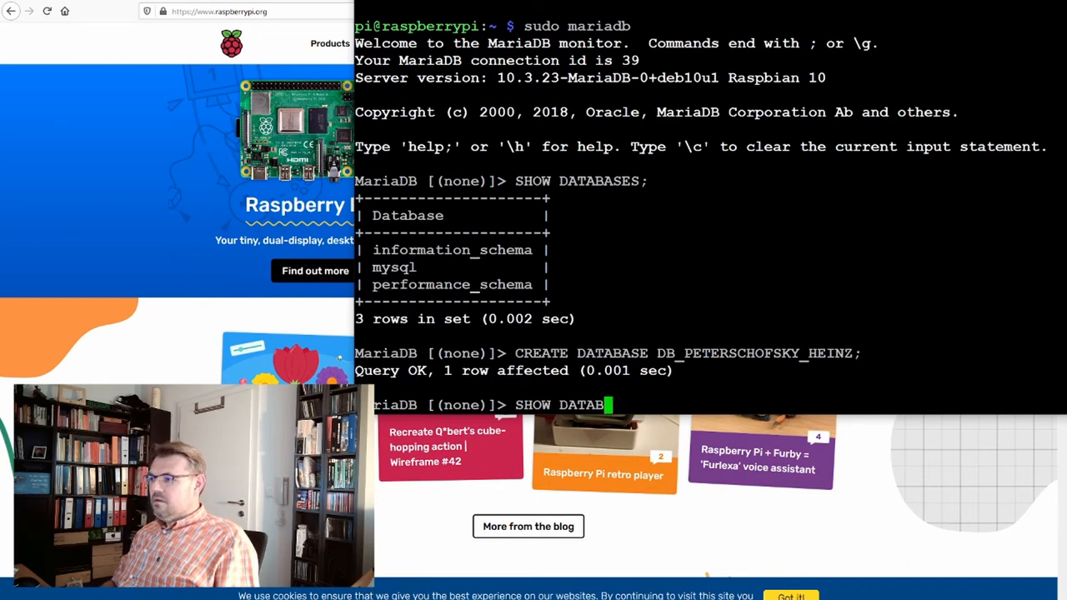
pyautogui.write('ASES;')
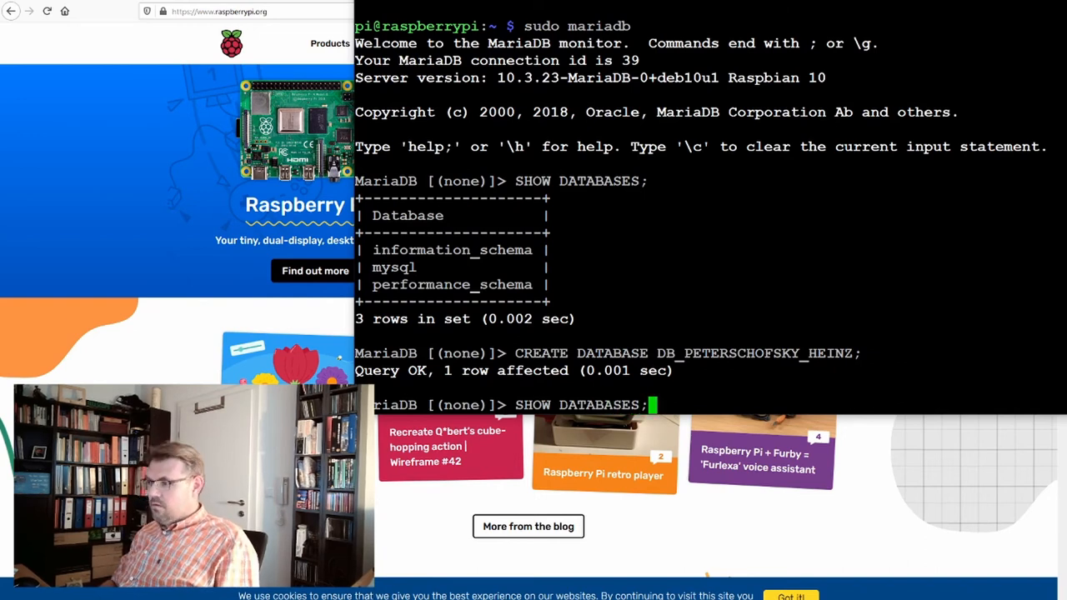
pyautogui.press('Return')
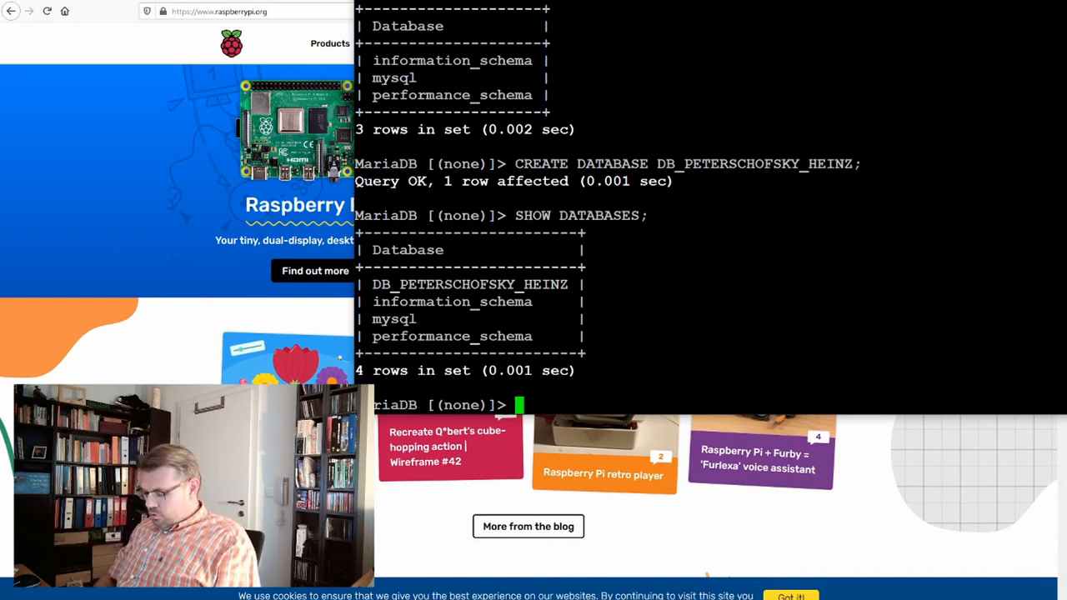
pyautogui.write('USE')
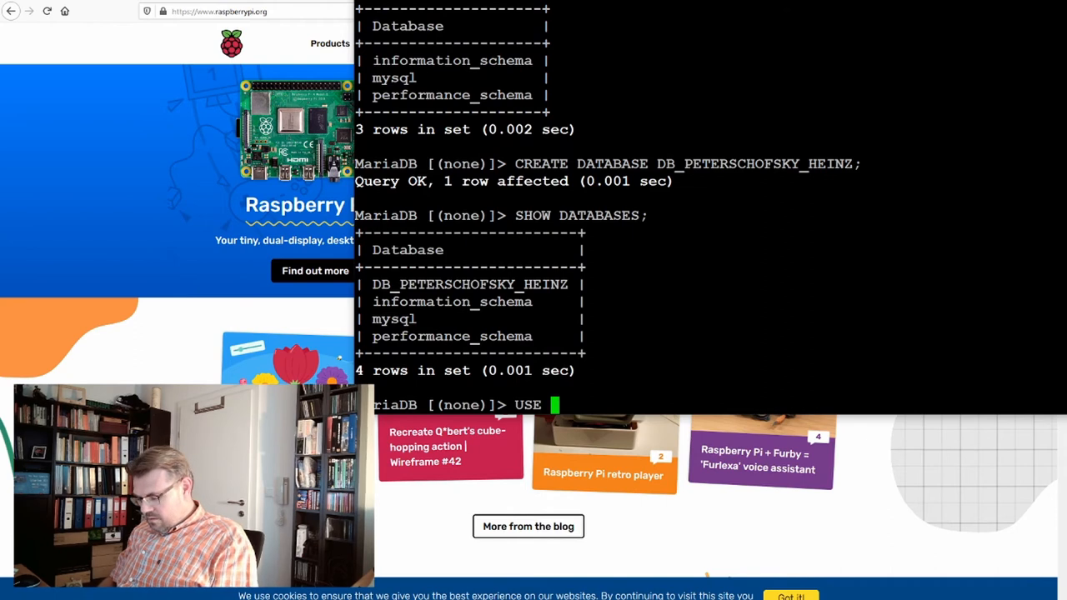
pyautogui.write('DB_PE')
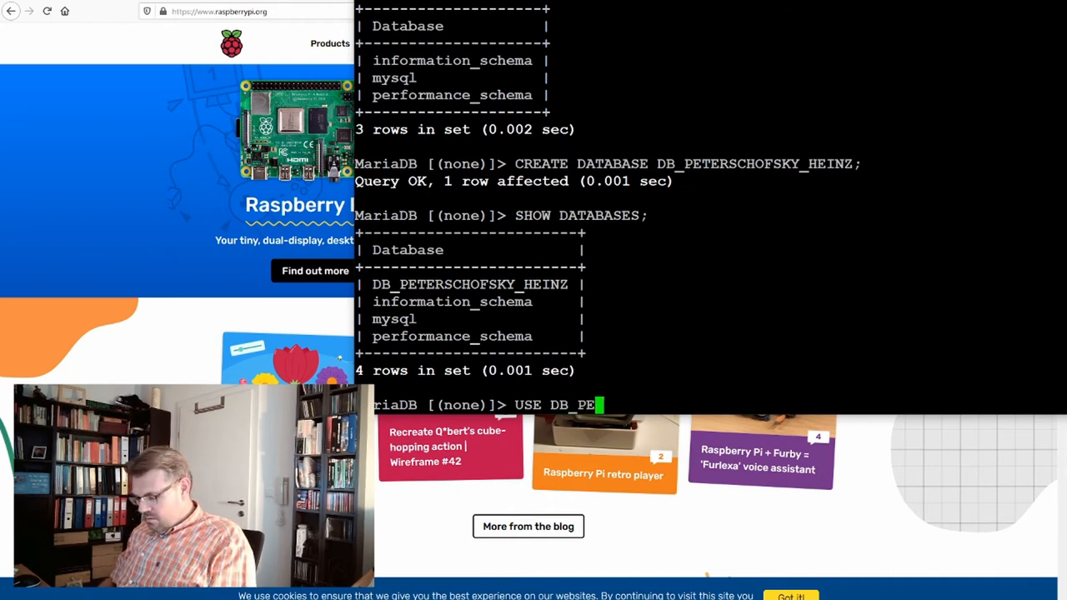
pyautogui.write('TERSCHOFSKY')
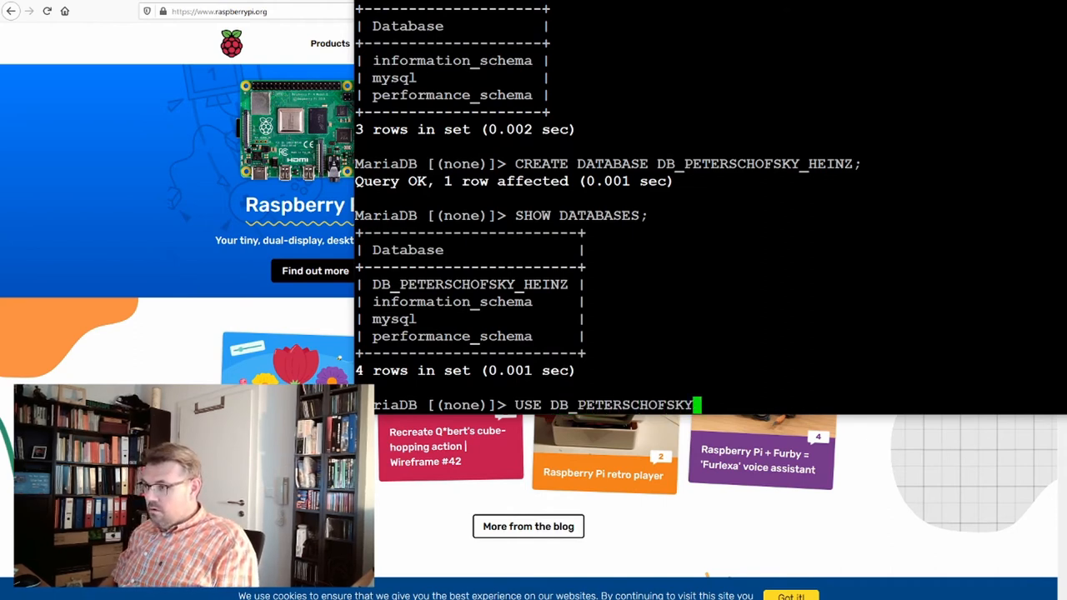
pyautogui.press('Return')
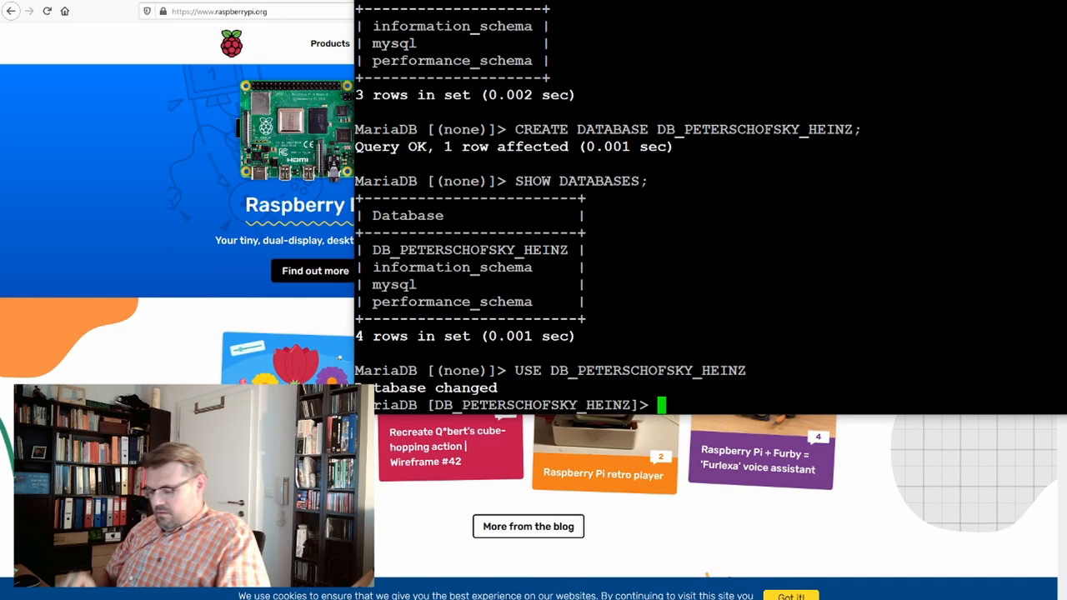
pyautogui.write('exit;')
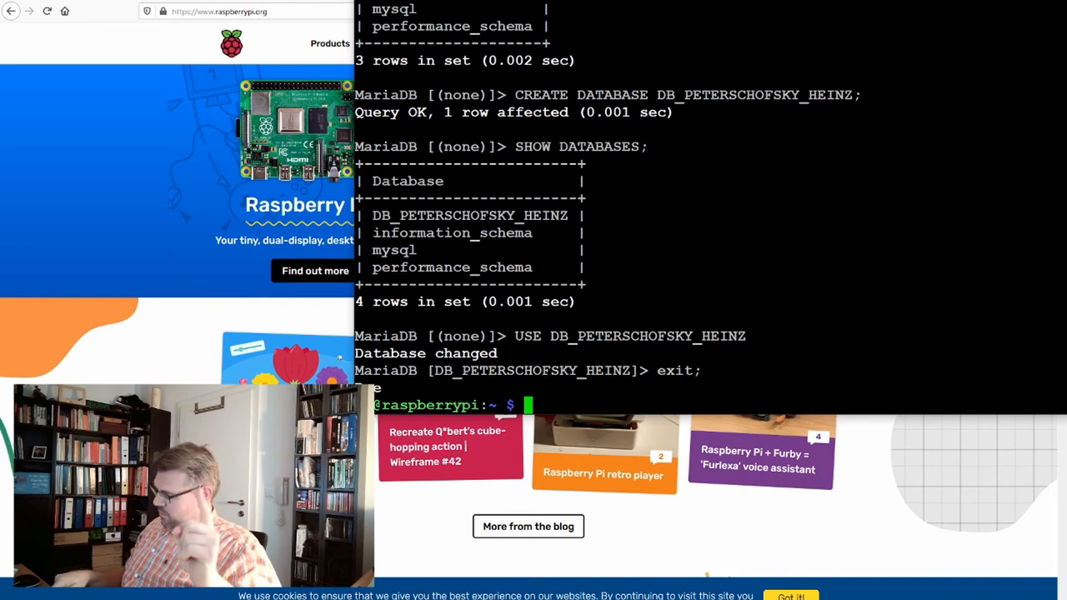
# Relaunch sudo mariadb and run USE DB_PETERSCHOFSKY_HEINZ, confirming Database changed.
pyautogui.write('sudo mariadb')
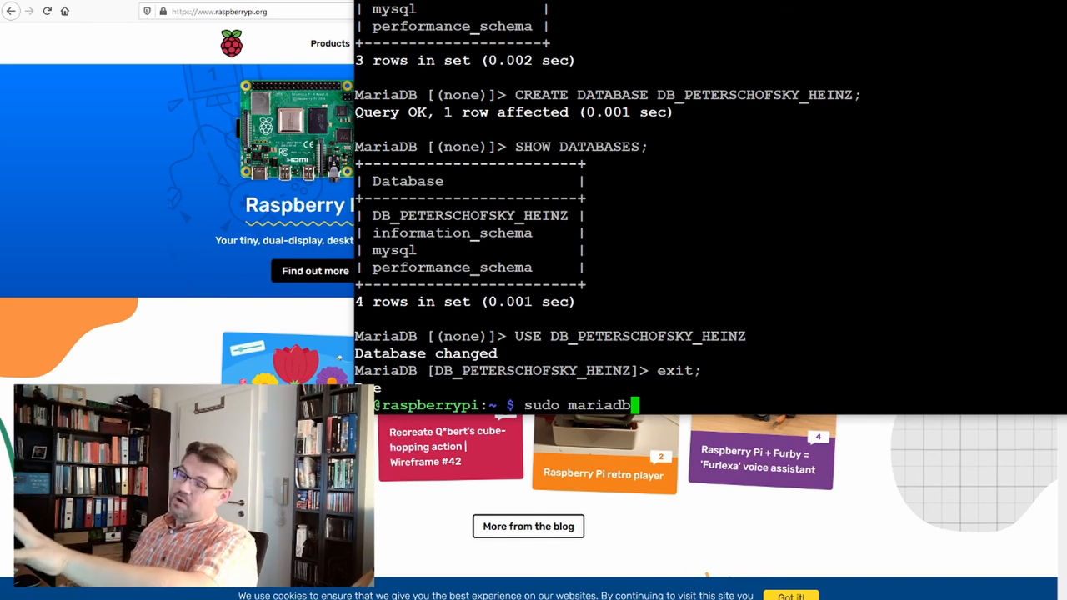
pyautogui.press('Return')
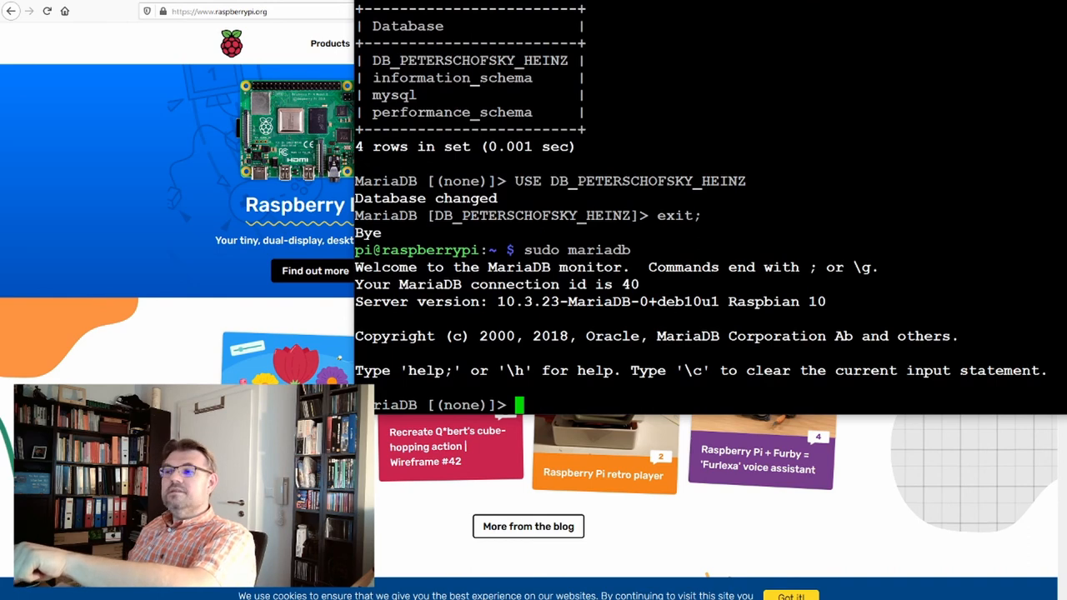
pyautogui.write('exit;')
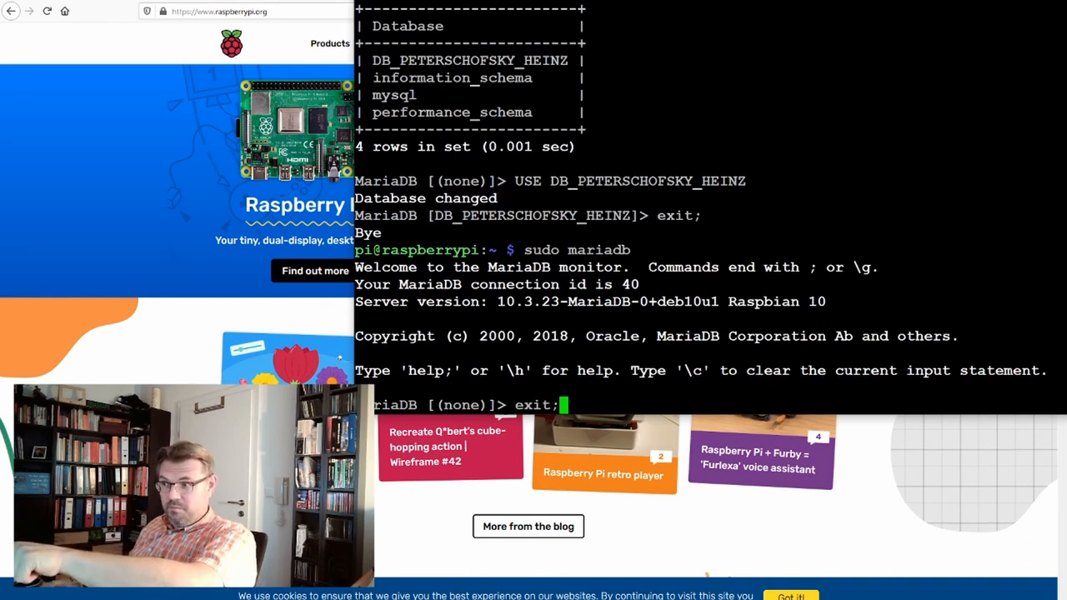
pyautogui.write('USE DB_PETERSCHOFSKY_HEINZ')
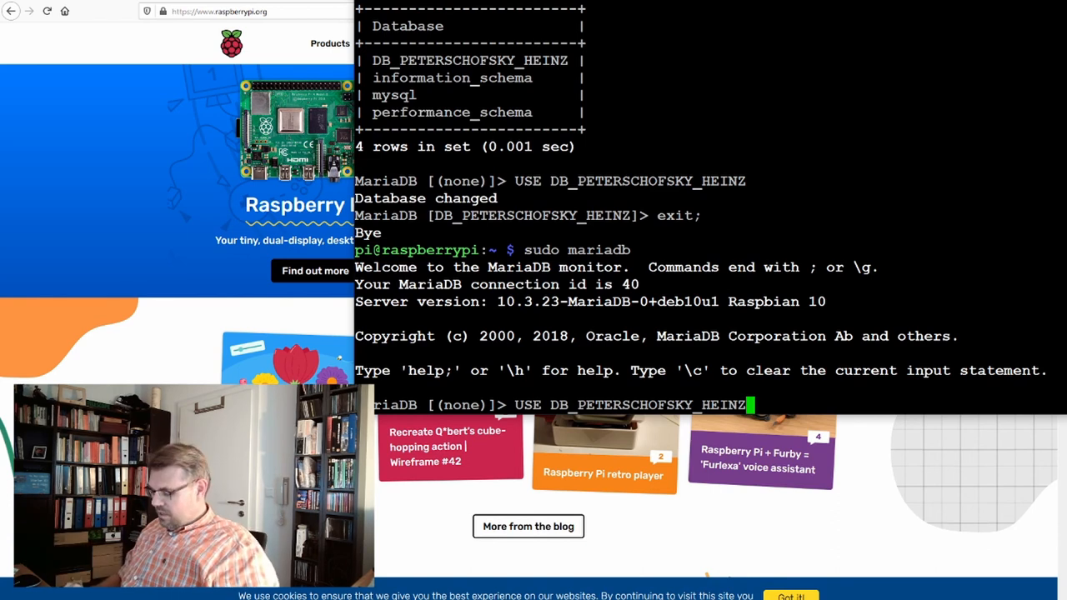
pyautogui.press('Return')
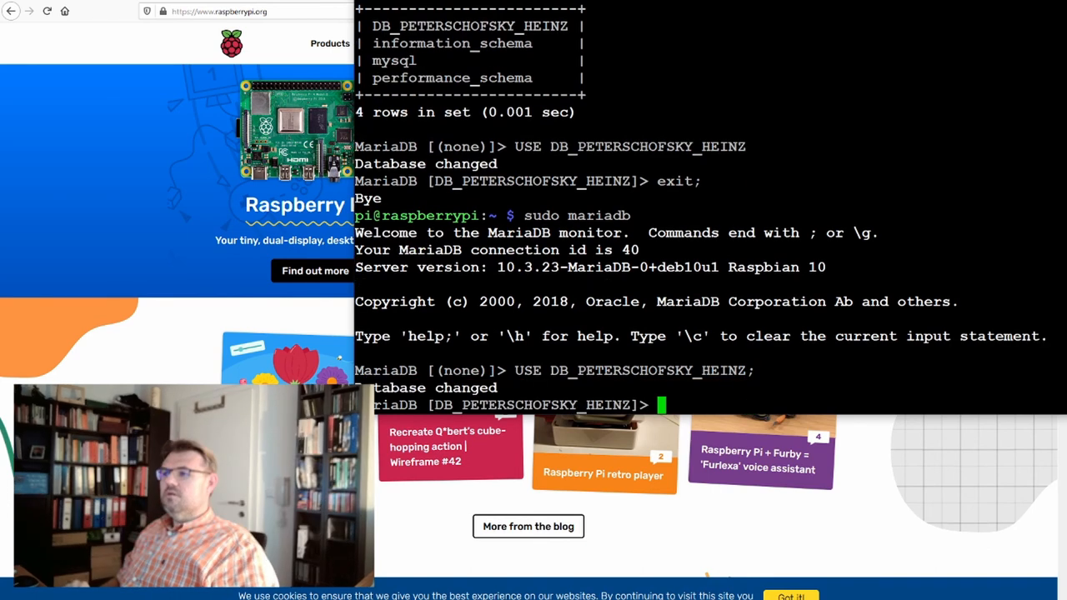